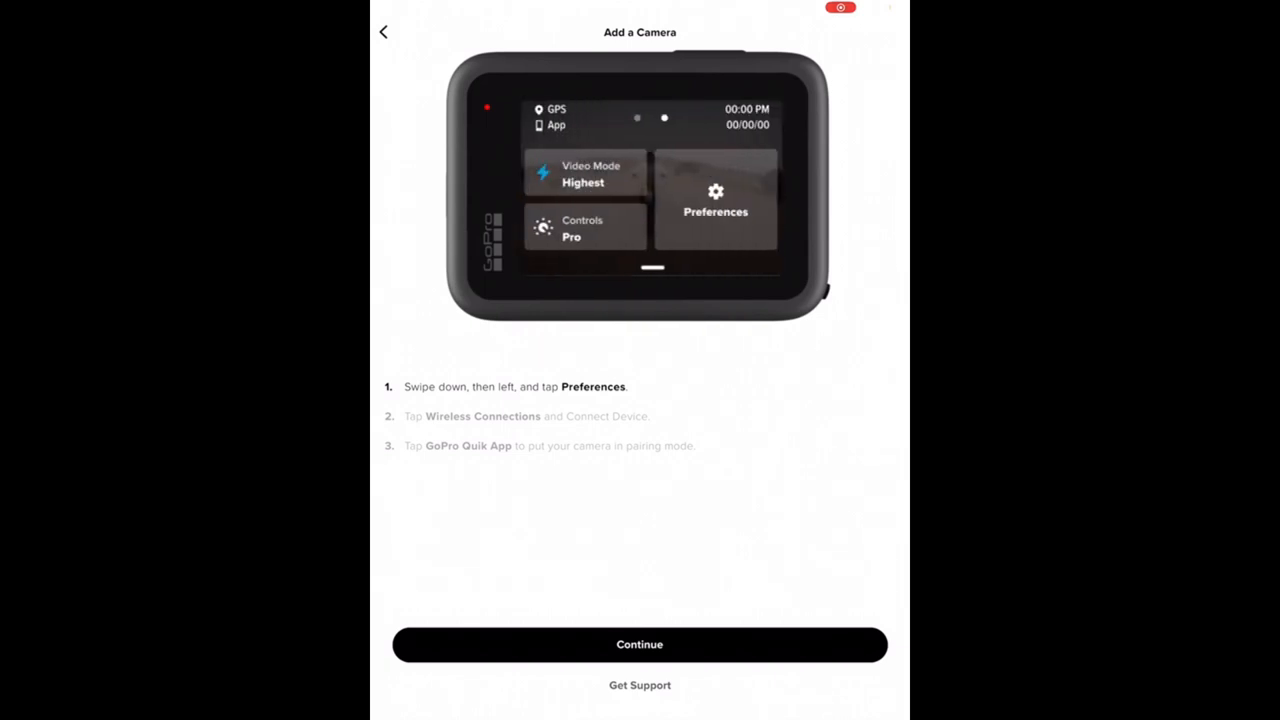
- Continue past the Add a Camera instructions so the app detects the HERO11 Black
left_click(640, 644)
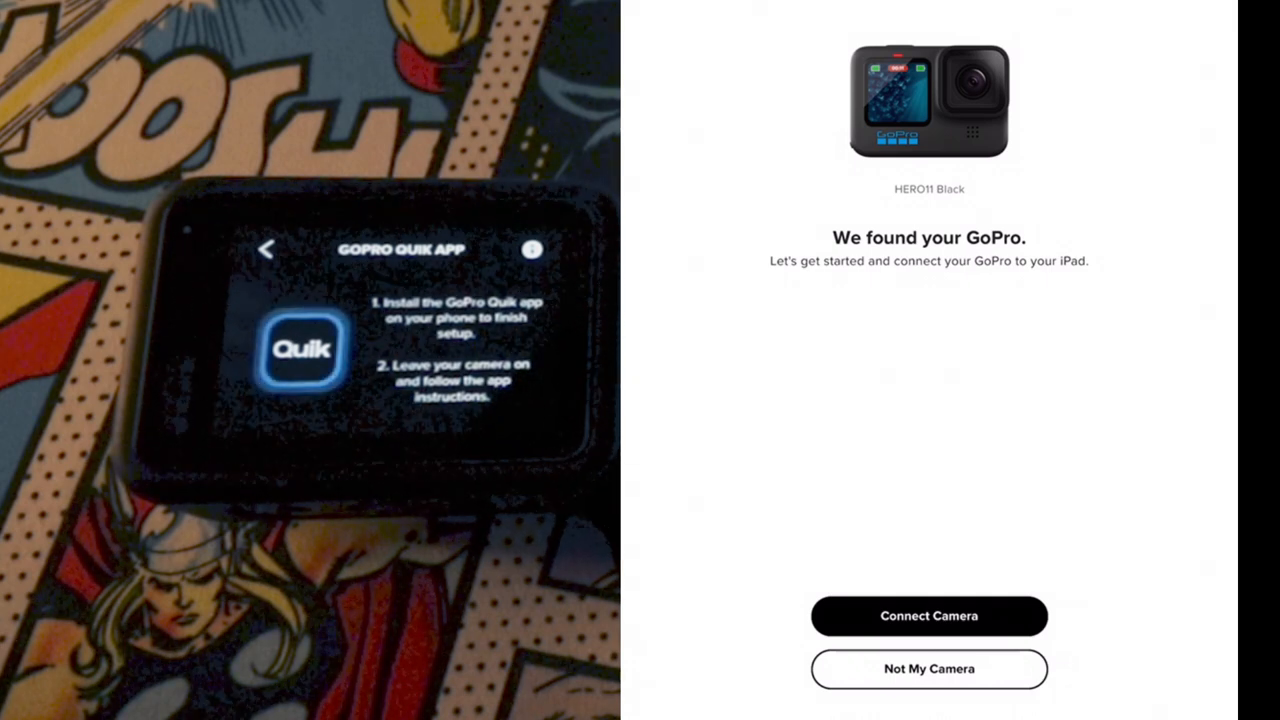
- Connect the found HERO11 Black and wait until pairing completes
left_click(928, 616)
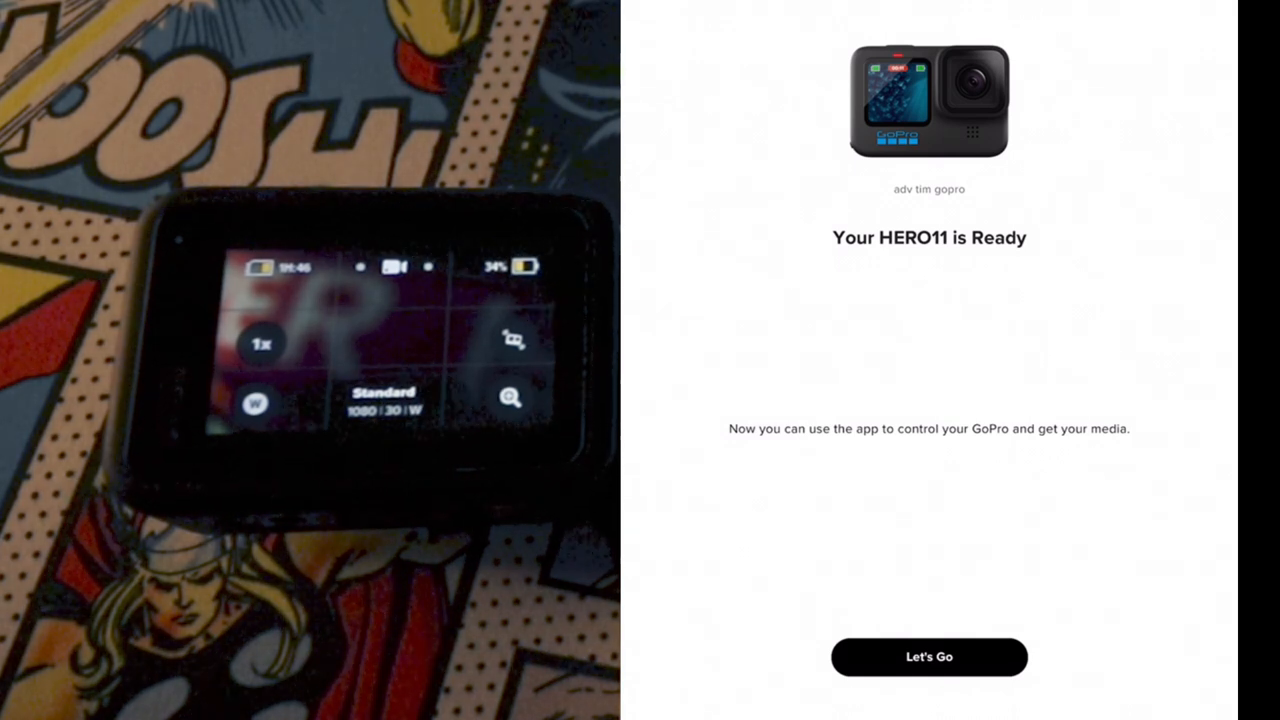
- Choose Let's Go to reach the HERO11 Black control dashboard
left_click(928, 656)
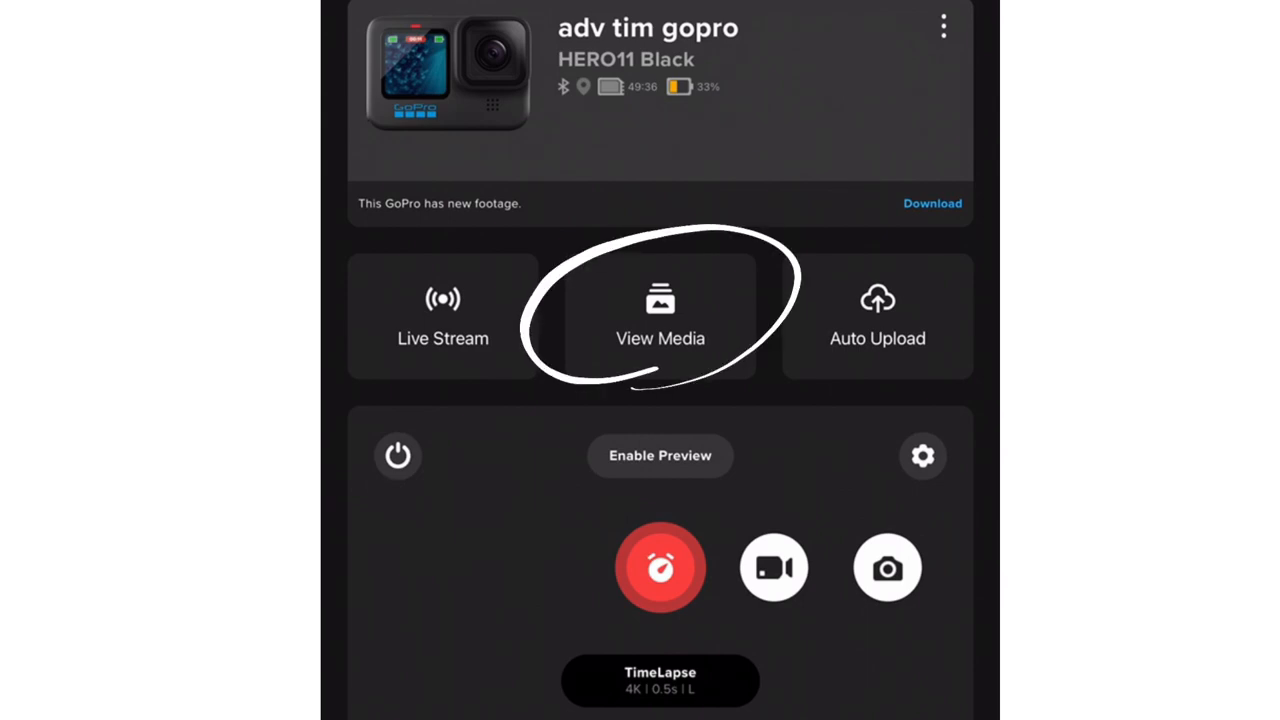
- View Media to show the camera's clips and photos grouped by date
left_click(660, 316)
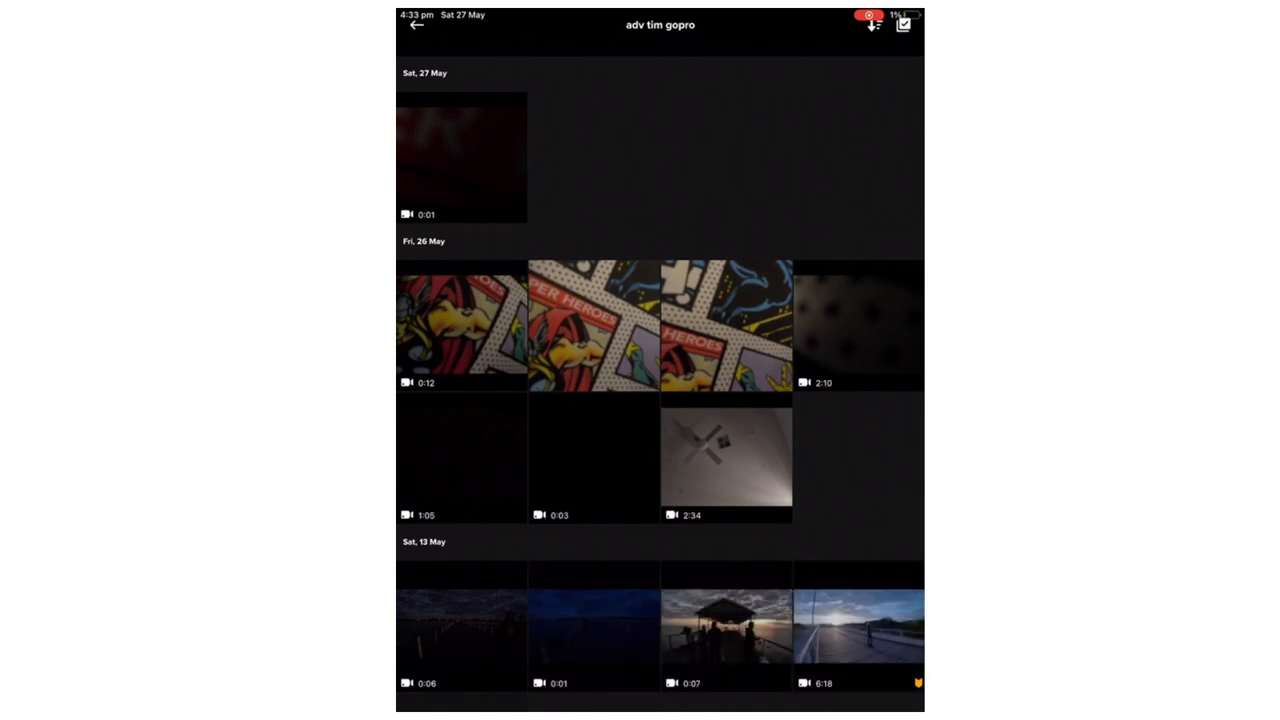